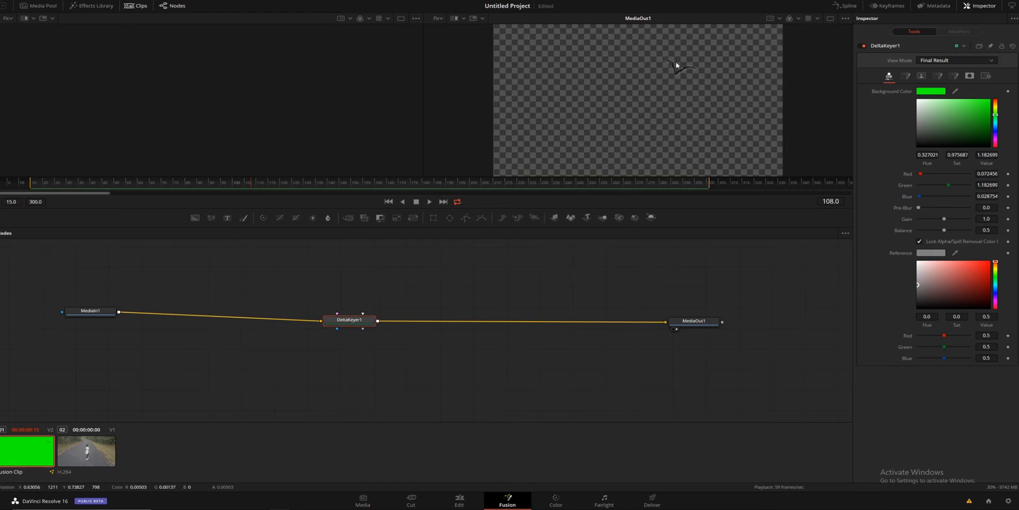
{"action": "mouse_move", "coordinate": [736, 130]}
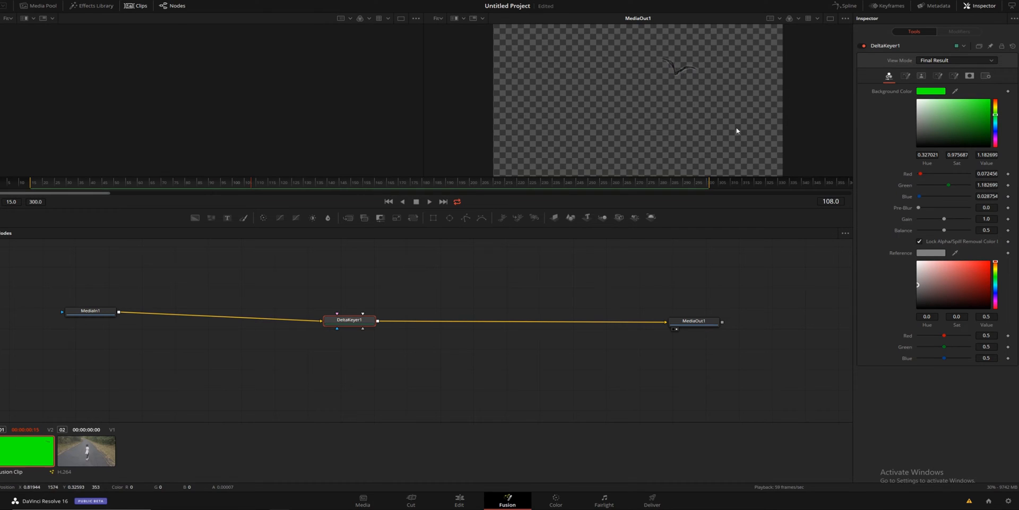
Step: In the Delta Keyer Matte tab, test a slight Erode/Dilate, then reset it to zero
{"action": "left_click", "coordinate": [922, 76]}
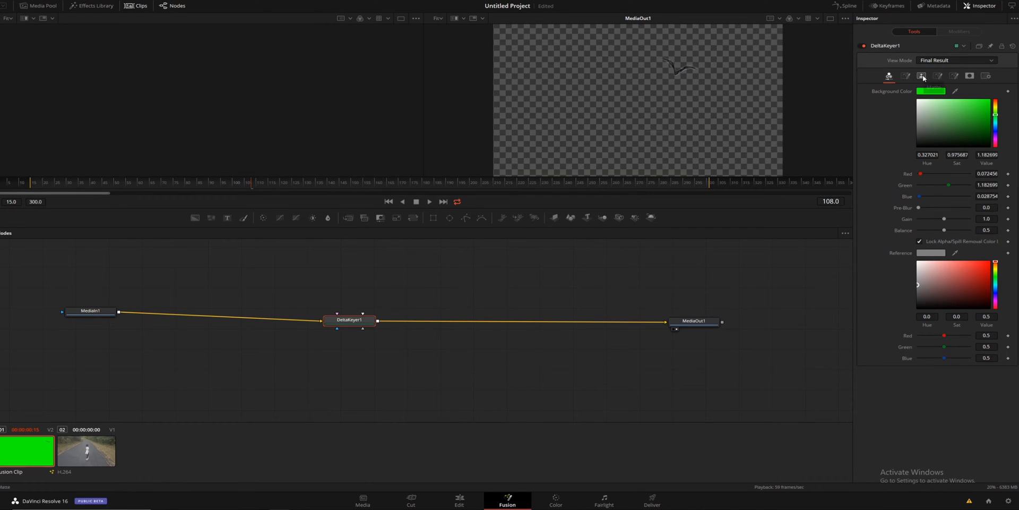
{"action": "left_click", "coordinate": [921, 76]}
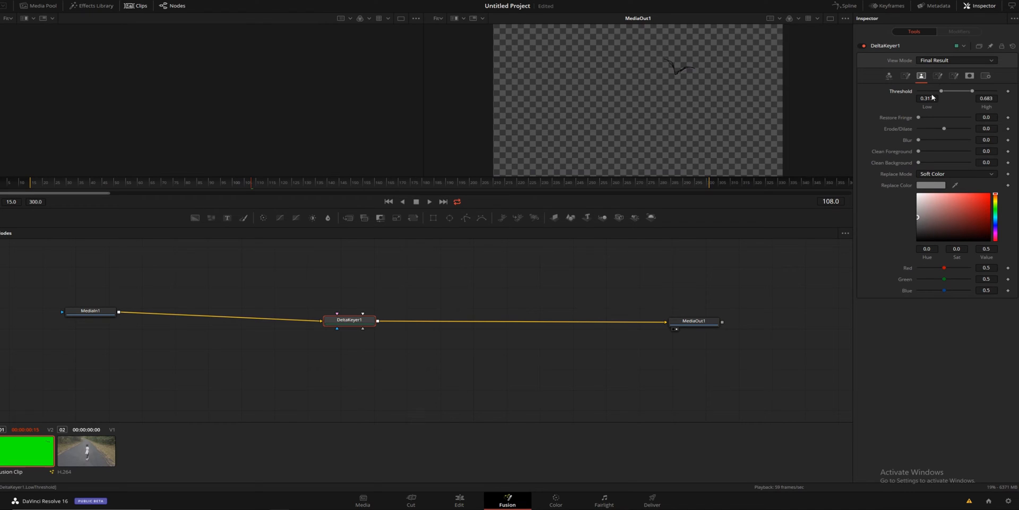
{"action": "mouse_move", "coordinate": [945, 130]}
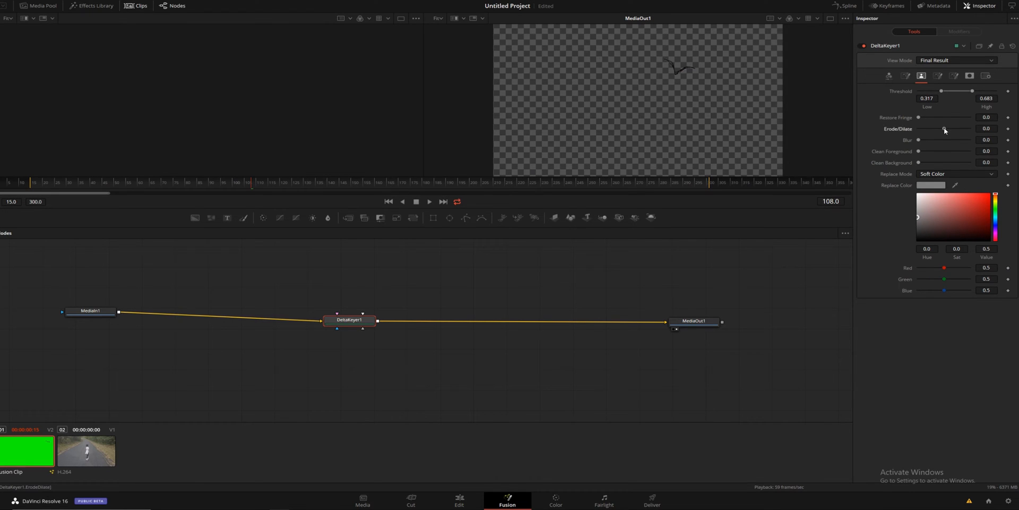
{"action": "left_click_drag", "start_coordinate": [944, 128], "coordinate": [944, 128]}
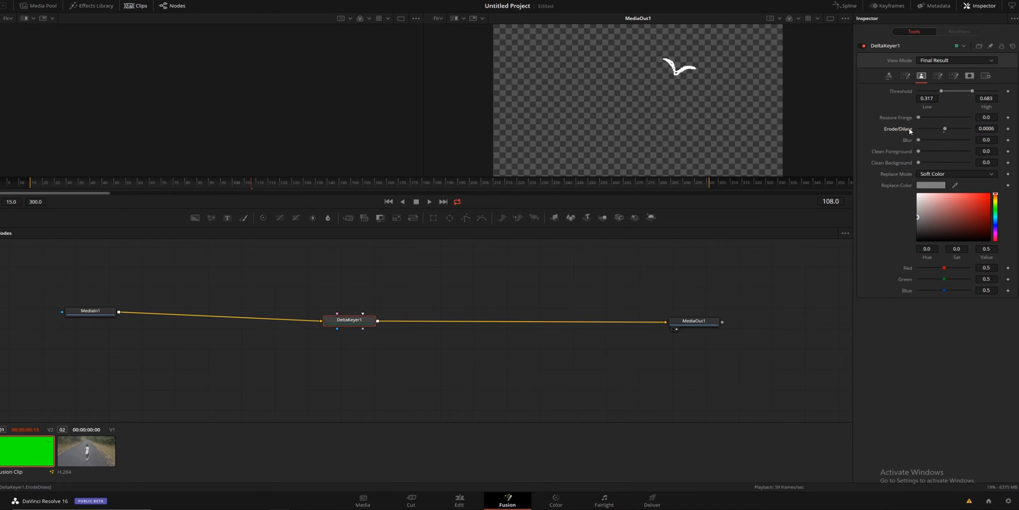
{"action": "left_click_drag", "start_coordinate": [944, 128], "coordinate": [918, 128]}
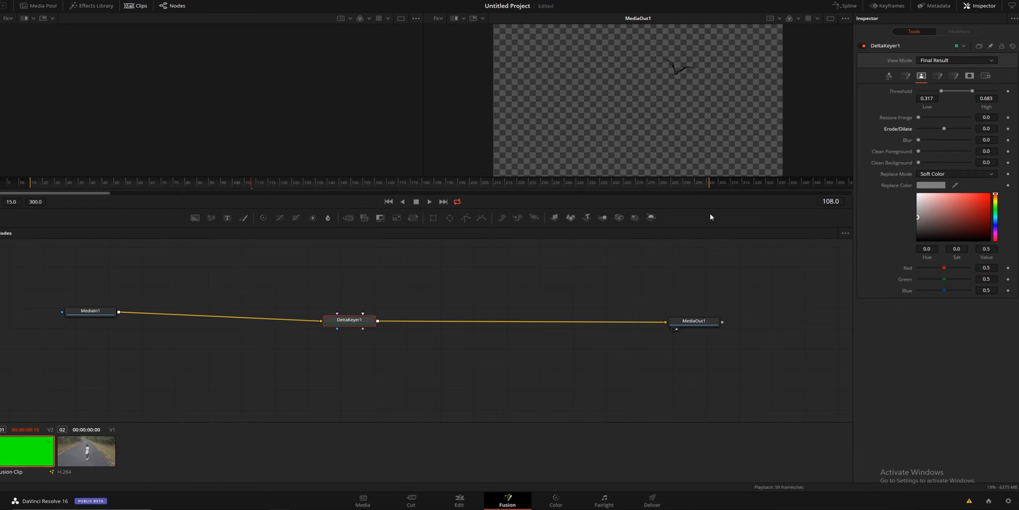
Step: Narrow the matte threshold to 0.483 low and 0.517 high, then play the keyed clip
{"action": "left_click_drag", "start_coordinate": [970, 91], "coordinate": [977, 91]}
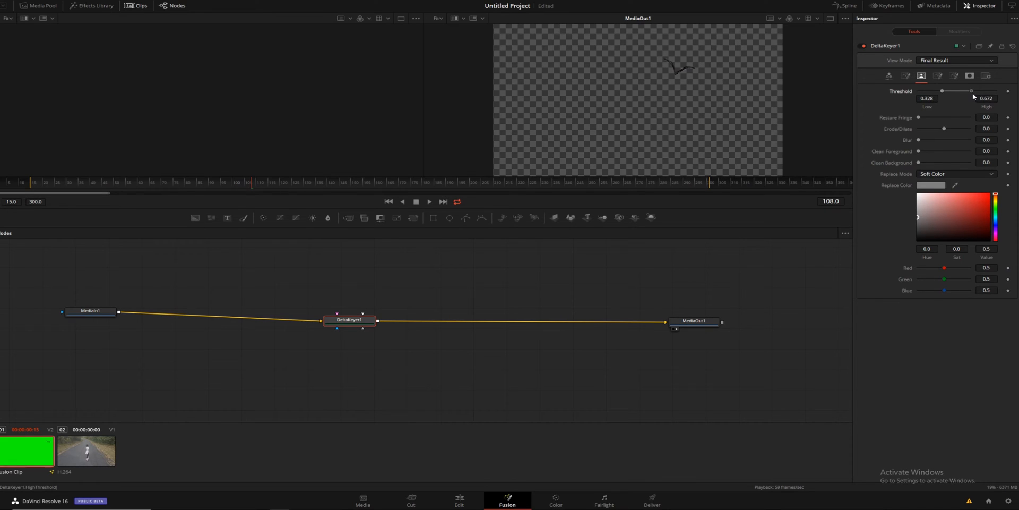
{"action": "left_click_drag", "start_coordinate": [942, 91], "coordinate": [960, 91]}
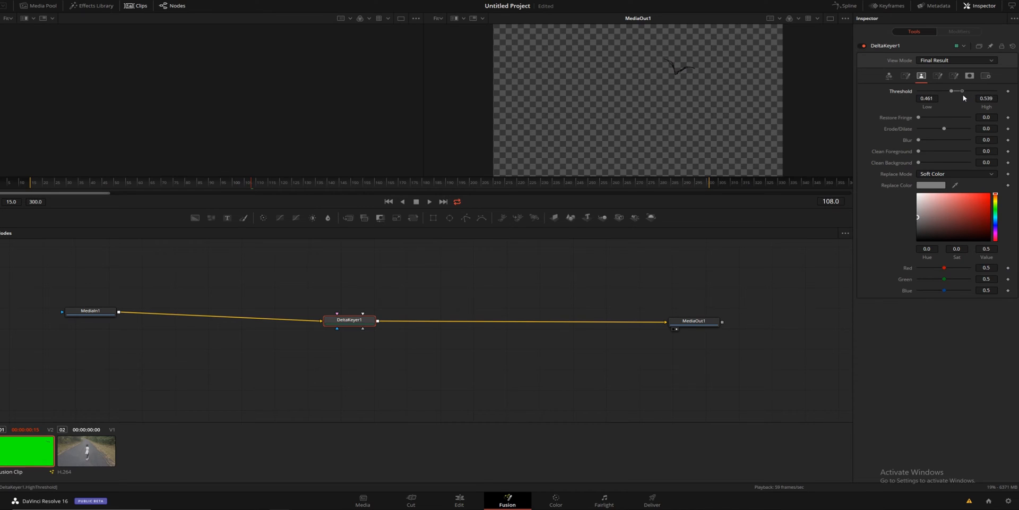
{"action": "left_click_drag", "start_coordinate": [965, 90], "coordinate": [959, 91]}
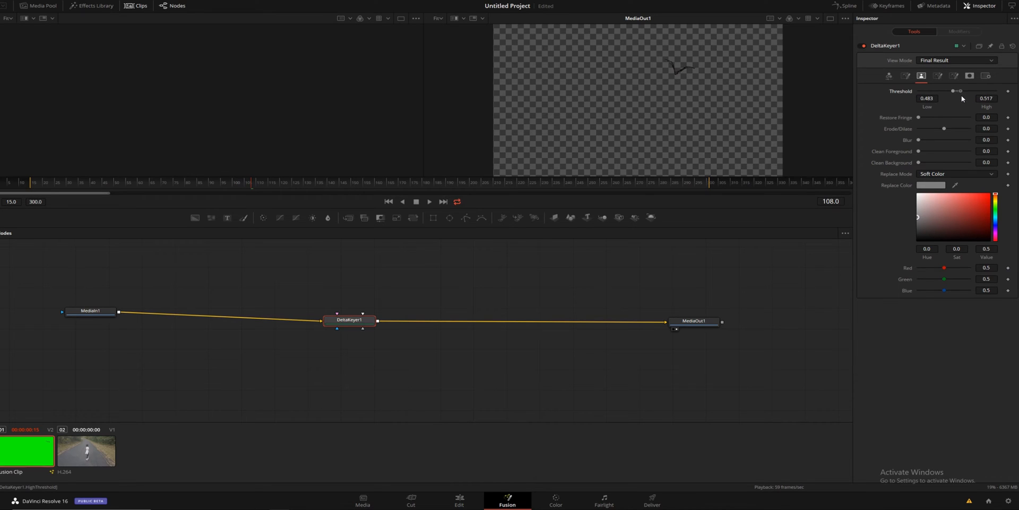
{"action": "mouse_move", "coordinate": [238, 192]}
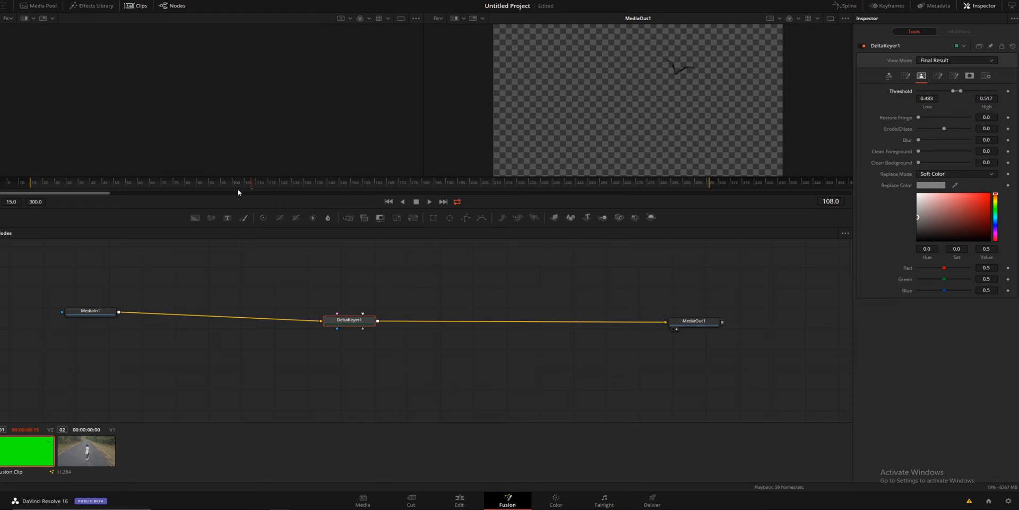
{"action": "left_click", "coordinate": [428, 201]}
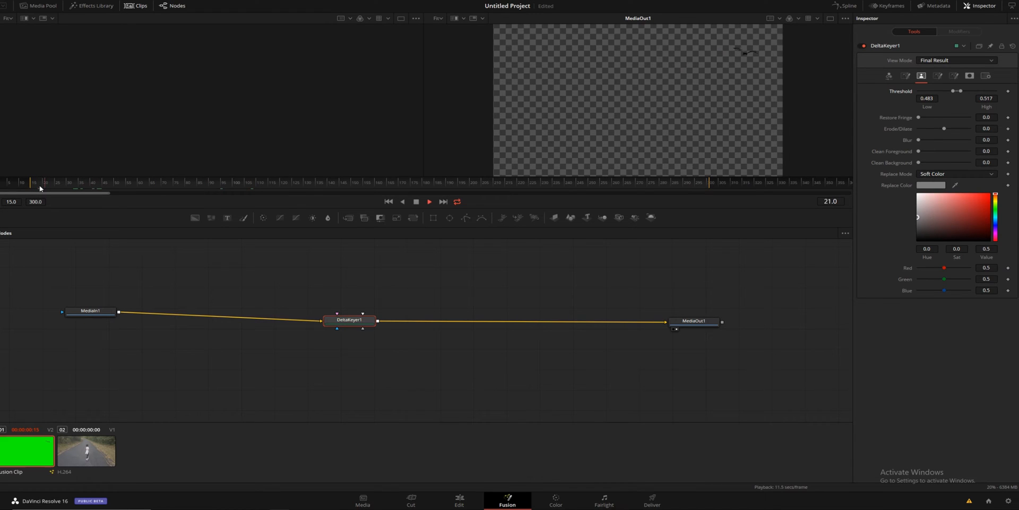